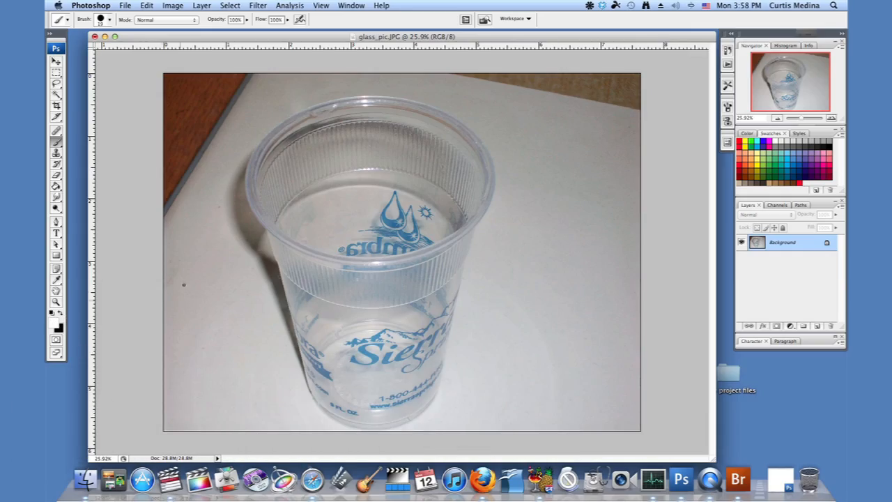
{"action": "mouse_move", "coordinate": [55, 331]}
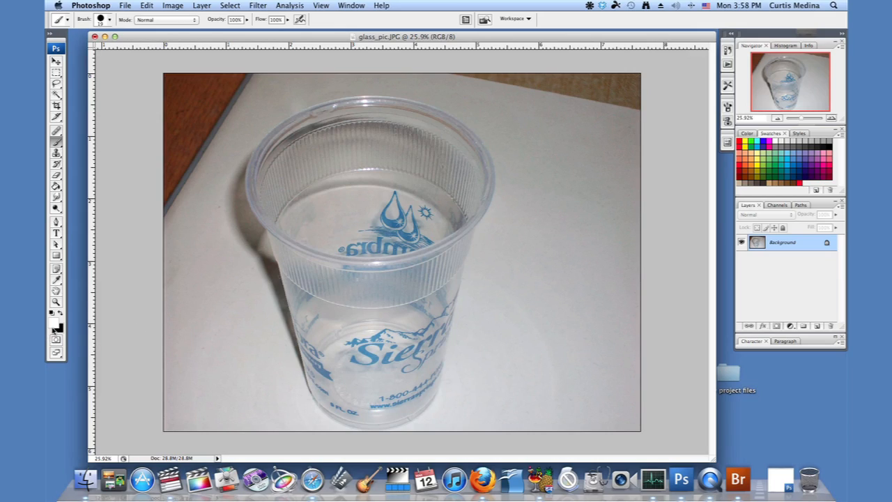
{"action": "mouse_move", "coordinate": [155, 281]}
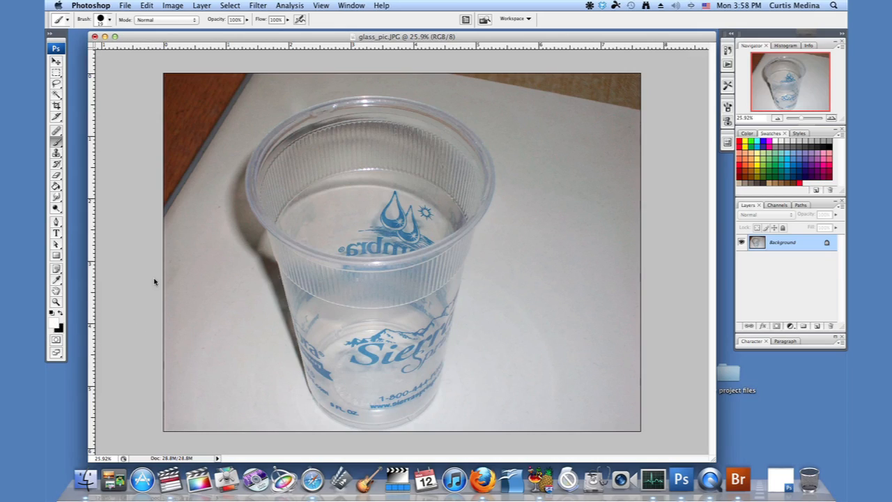
- Open the Brush preset picker to see the available brush tips
{"action": "left_click", "coordinate": [106, 19]}
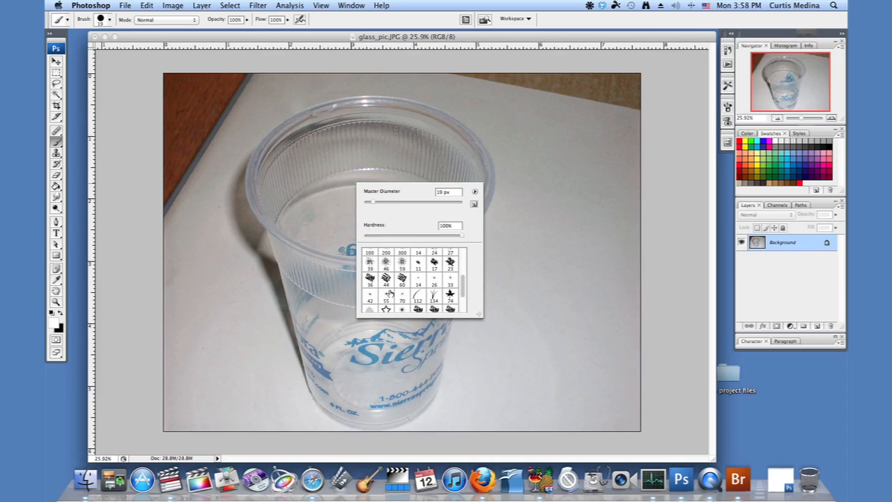
- Pick the star sparkle brush tip at 187 px Master Diameter
{"action": "left_click", "coordinate": [401, 296]}
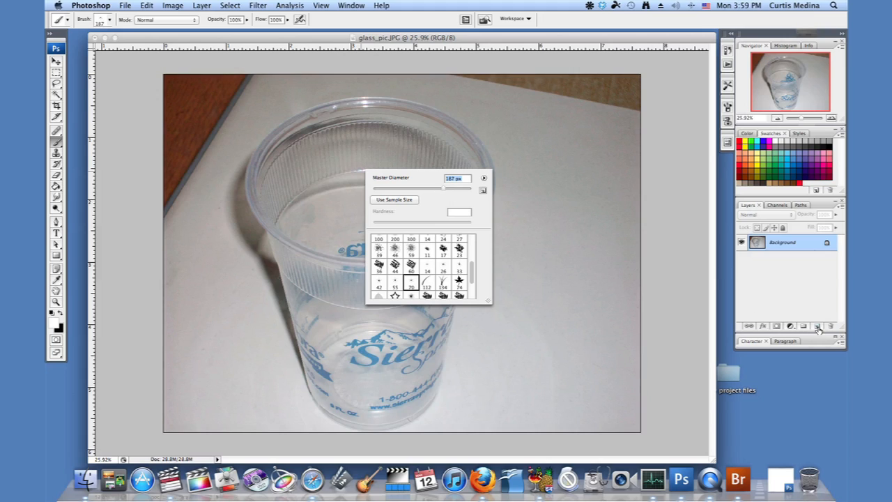
- Create Layer 1 in the Layers panel for the star sparkles
{"action": "left_click", "coordinate": [817, 325]}
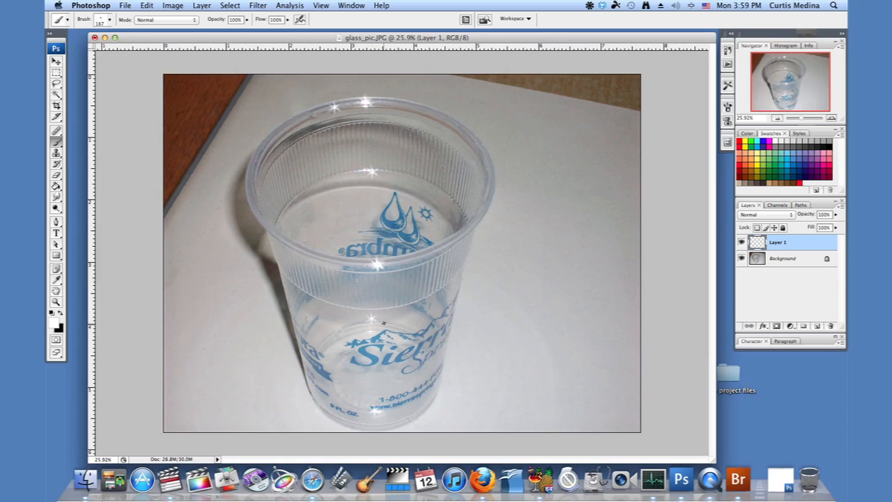
{"action": "mouse_move", "coordinate": [372, 319]}
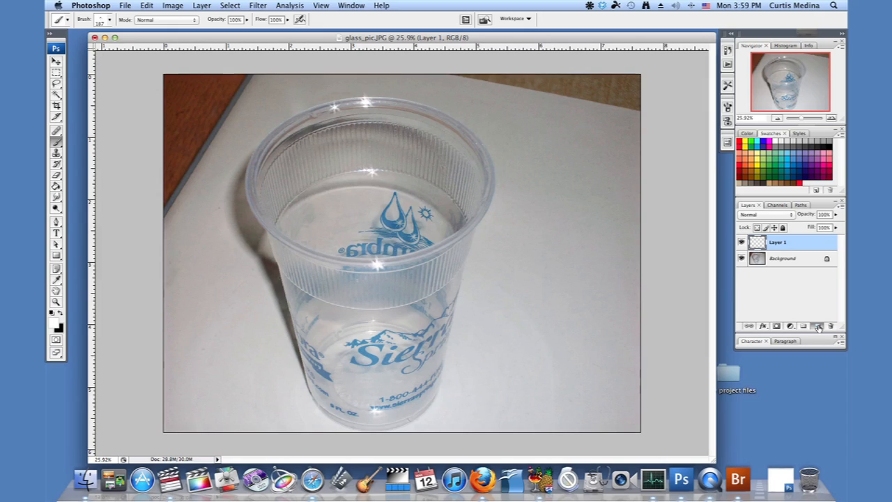
- Add Layer 2 and switch to the 70 px sparkle brush tip
{"action": "left_click", "coordinate": [818, 326]}
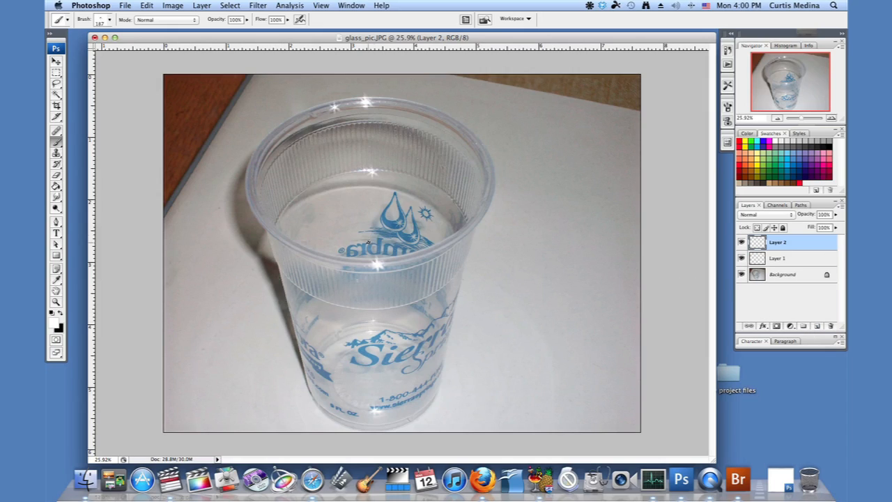
{"action": "left_click", "coordinate": [109, 19]}
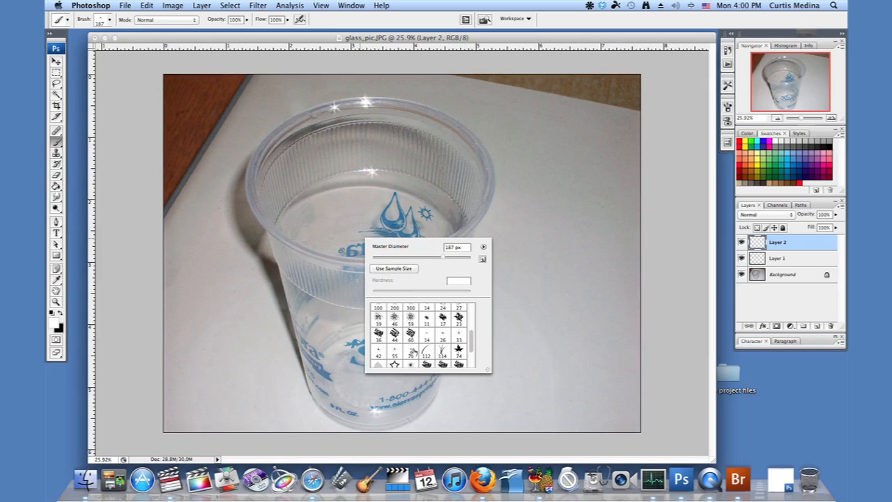
{"action": "left_click", "coordinate": [411, 352]}
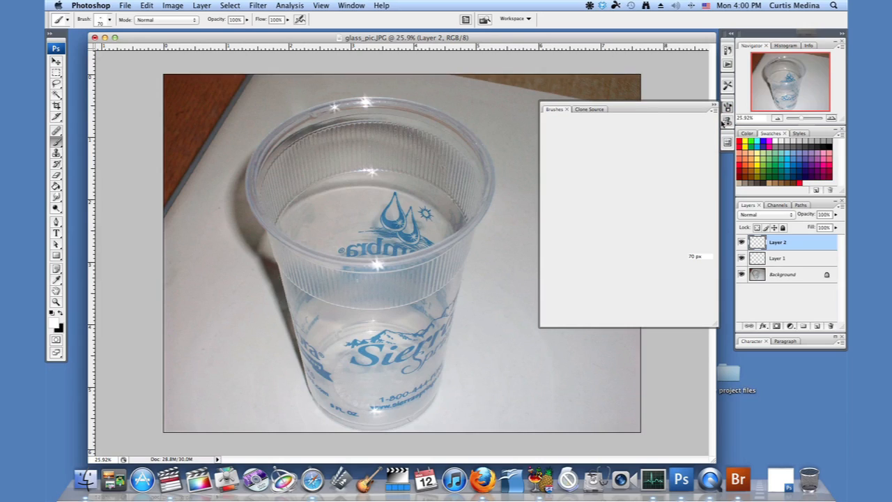
- Enable brush Scattering (383%, count 2, 90% jitter) and spray sparkles beside the cup's right side
{"action": "left_click", "coordinate": [563, 121]}
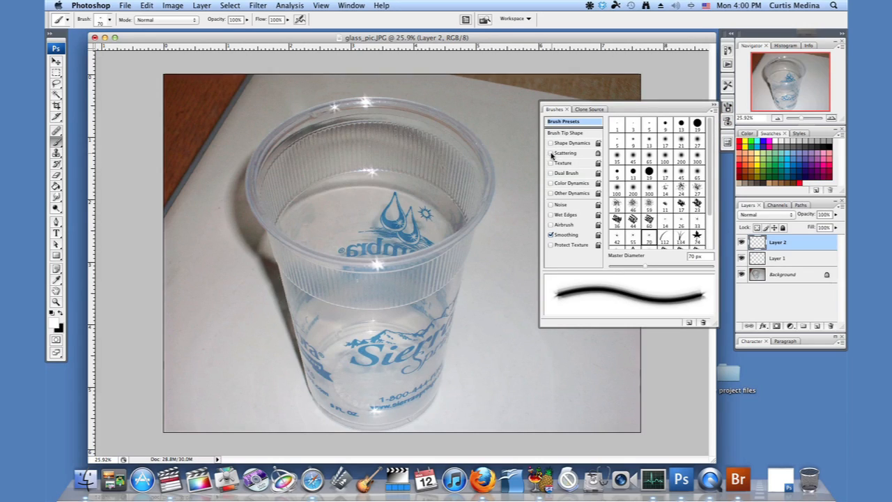
{"action": "left_click", "coordinate": [566, 153]}
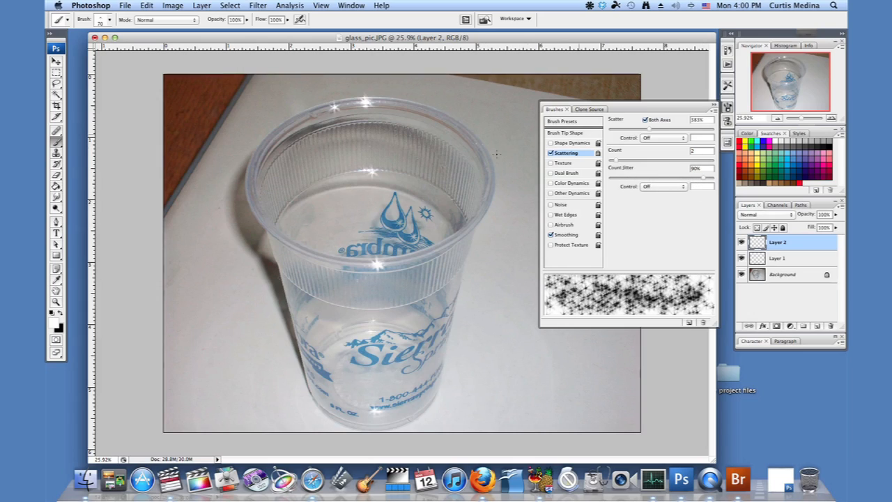
{"action": "left_click", "coordinate": [498, 244]}
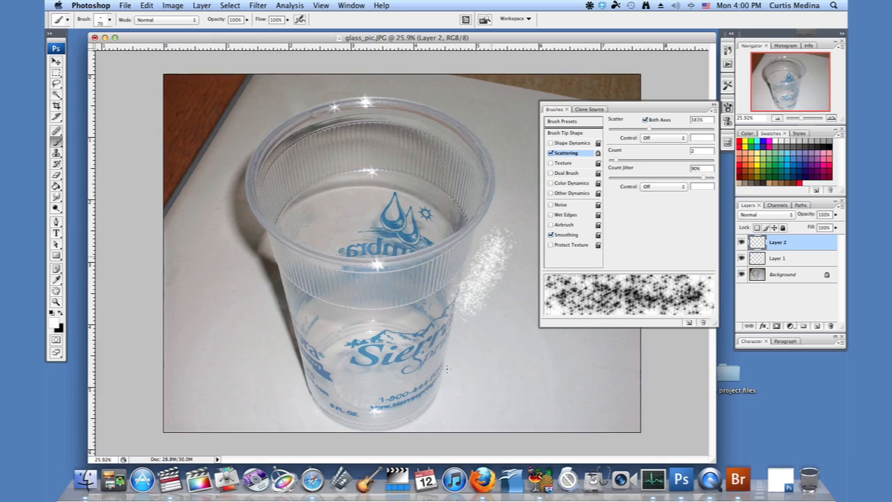
- Paint scattered glitter along the cup's left edge and rim on Layer 2
{"action": "left_click", "coordinate": [446, 342]}
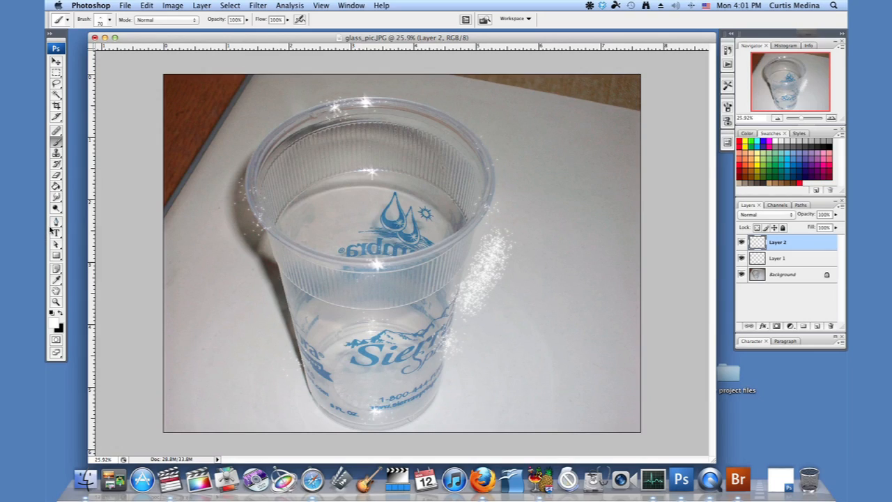
- Erase most of the glitter right of the cup with a smaller eraser tip
{"action": "left_click", "coordinate": [56, 175]}
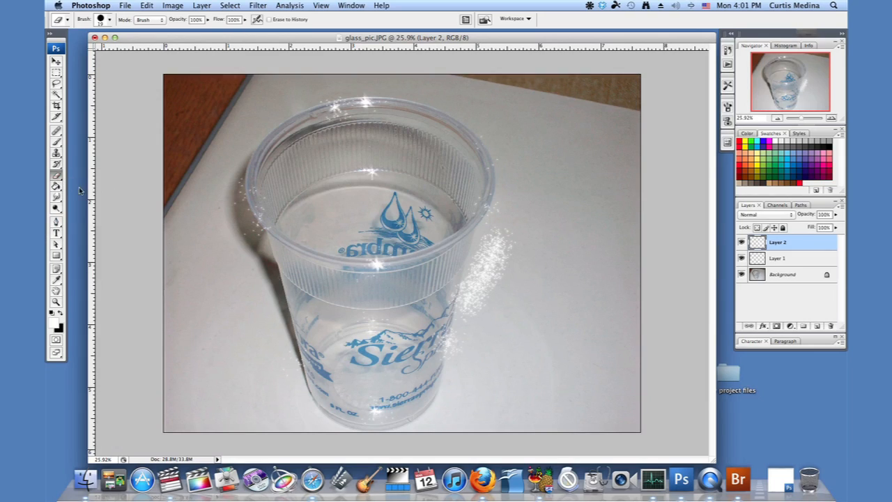
{"action": "left_click", "coordinate": [111, 19]}
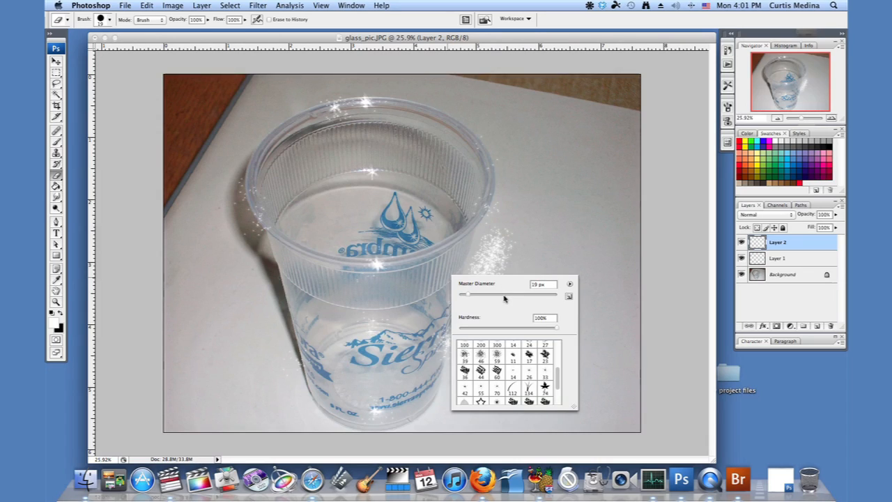
{"action": "left_click", "coordinate": [492, 235]}
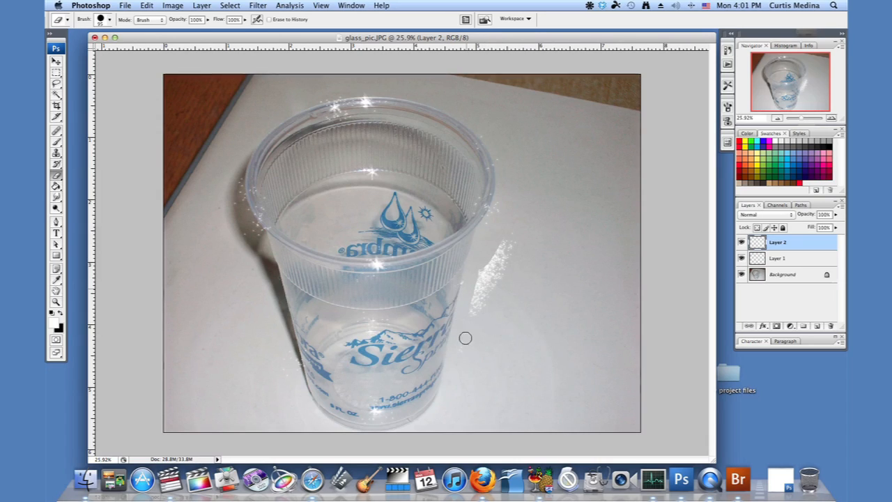
{"action": "left_click_drag", "start_coordinate": [465, 338], "coordinate": [518, 231]}
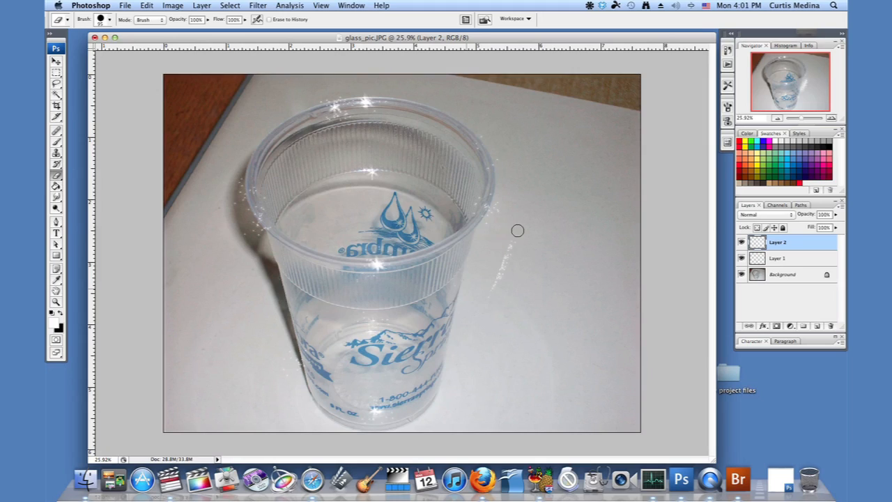
{"action": "mouse_move", "coordinate": [455, 286]}
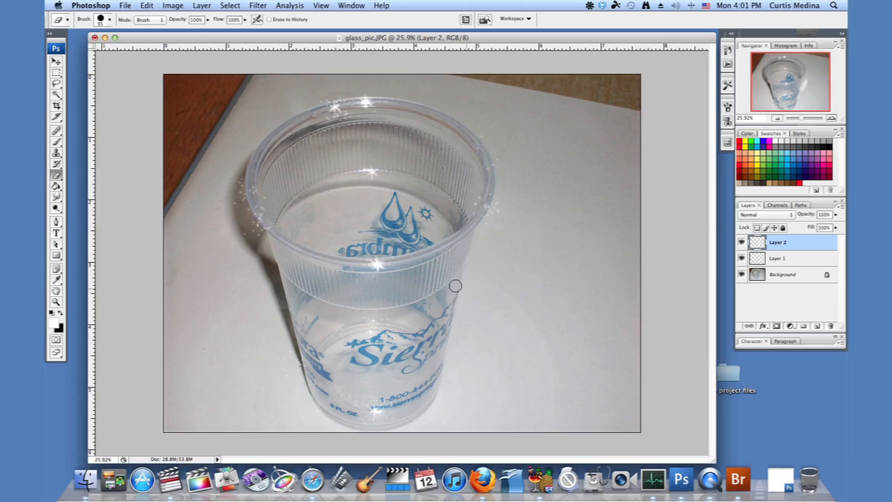
{"action": "mouse_move", "coordinate": [784, 257]}
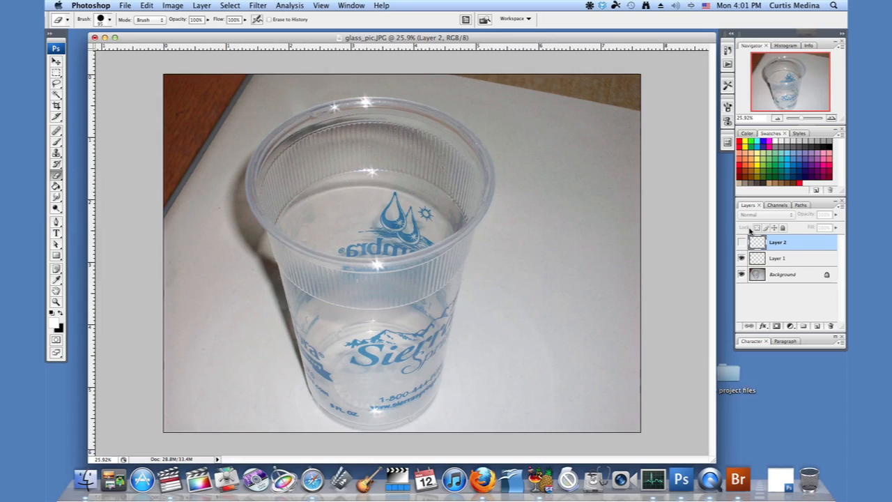
{"action": "mouse_move", "coordinate": [368, 110]}
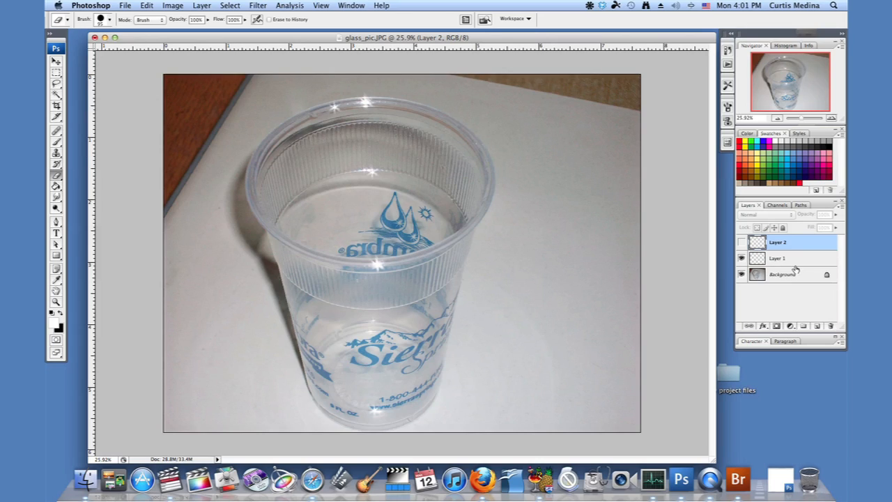
- Select Layer 1 as the active layer with Layer 2 hidden
{"action": "left_click", "coordinate": [778, 258]}
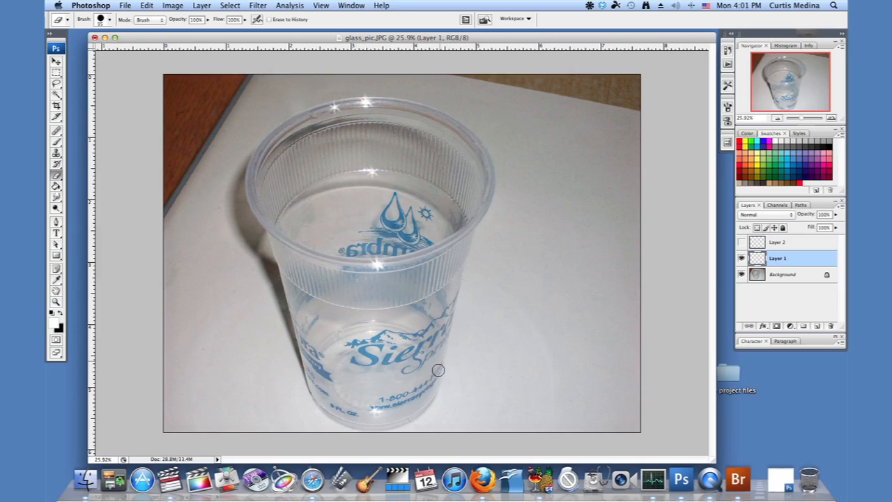